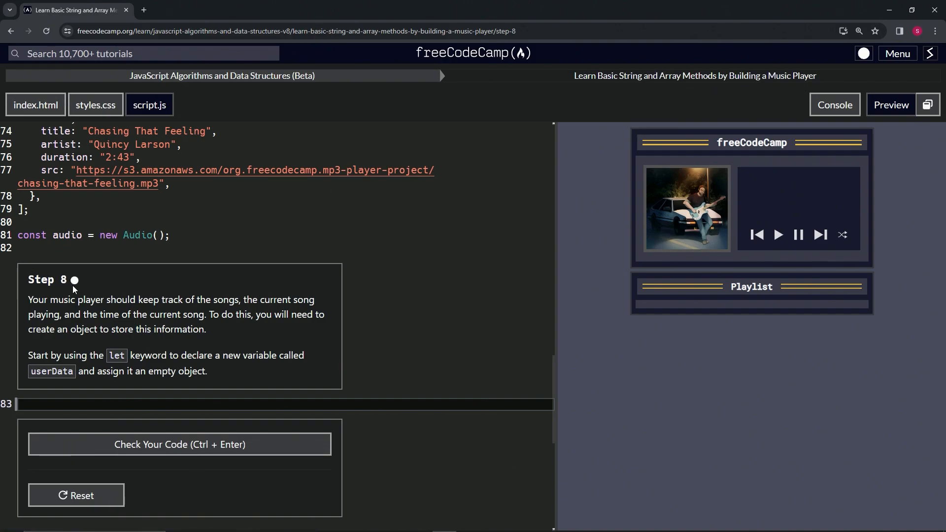
{"action": "mouse_move", "coordinate": [43, 293]}
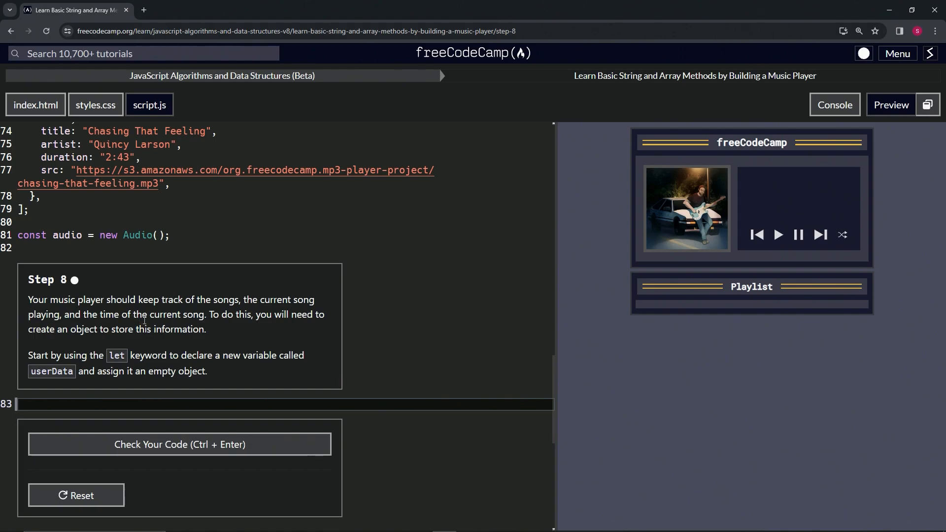
{"action": "mouse_move", "coordinate": [256, 331]}
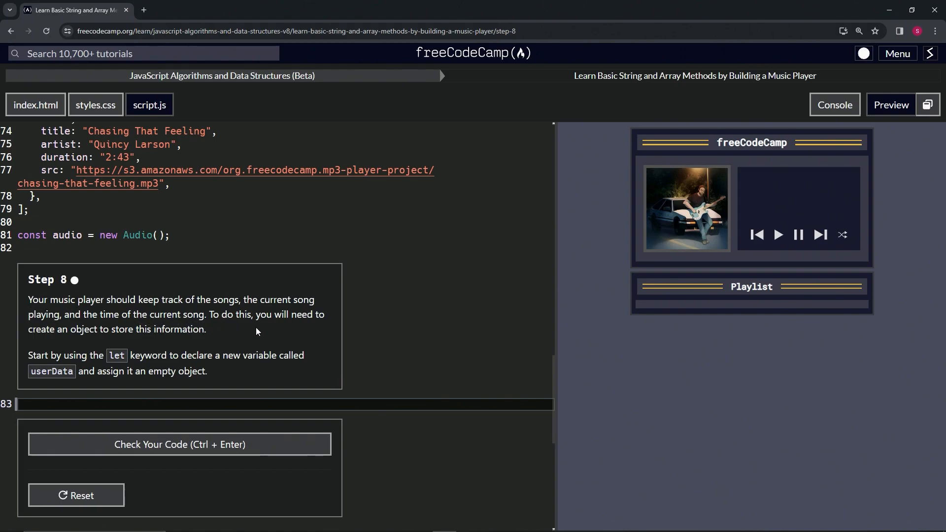
{"action": "mouse_move", "coordinate": [112, 340]}
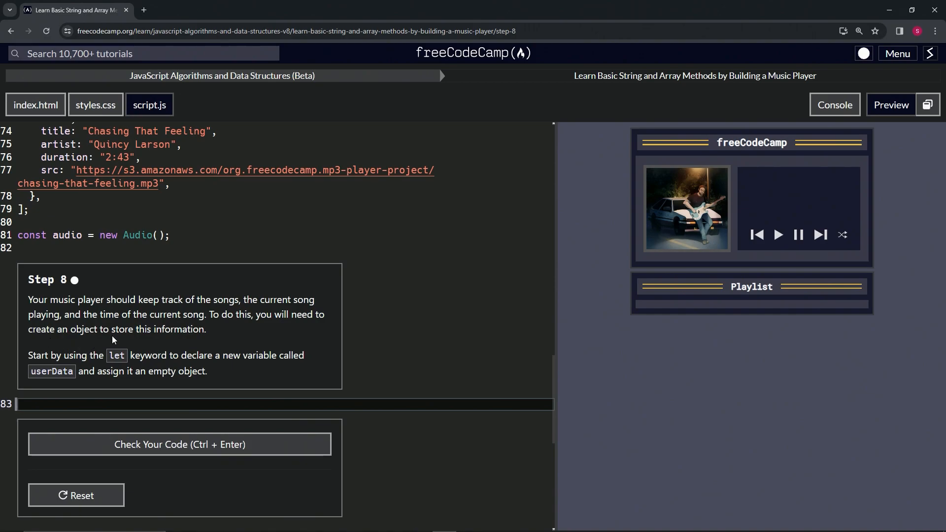
{"action": "mouse_move", "coordinate": [195, 331]}
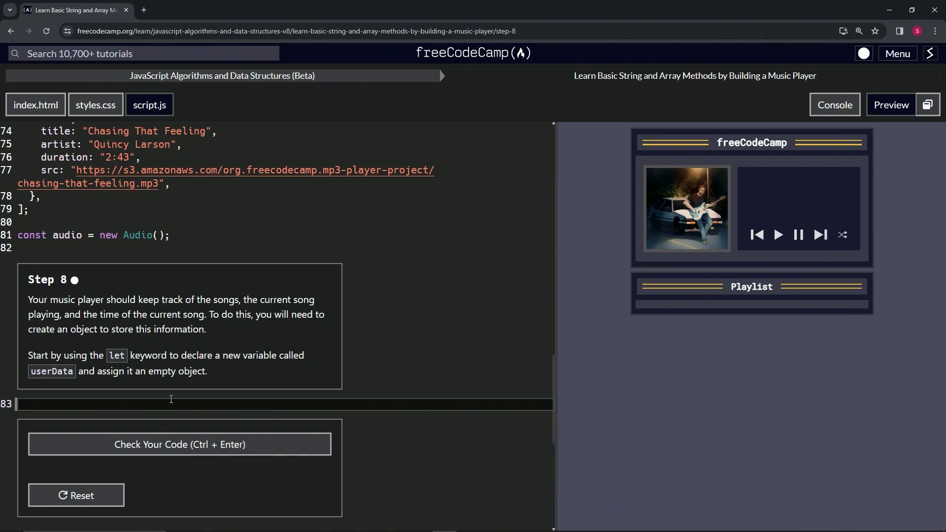
Write let userData = {}; on line 83 of script.js to declare the empty object.
{"action": "type", "text": "let"}
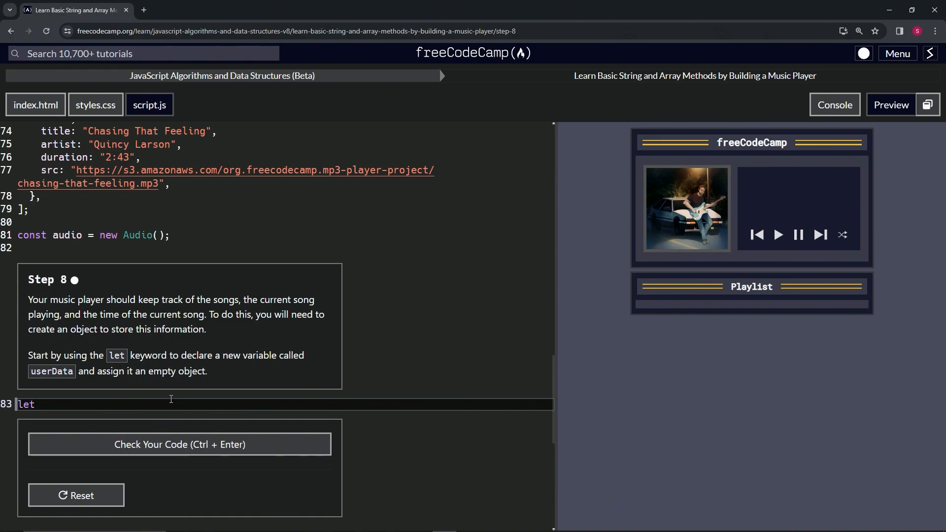
{"action": "type", "text": "ur"}
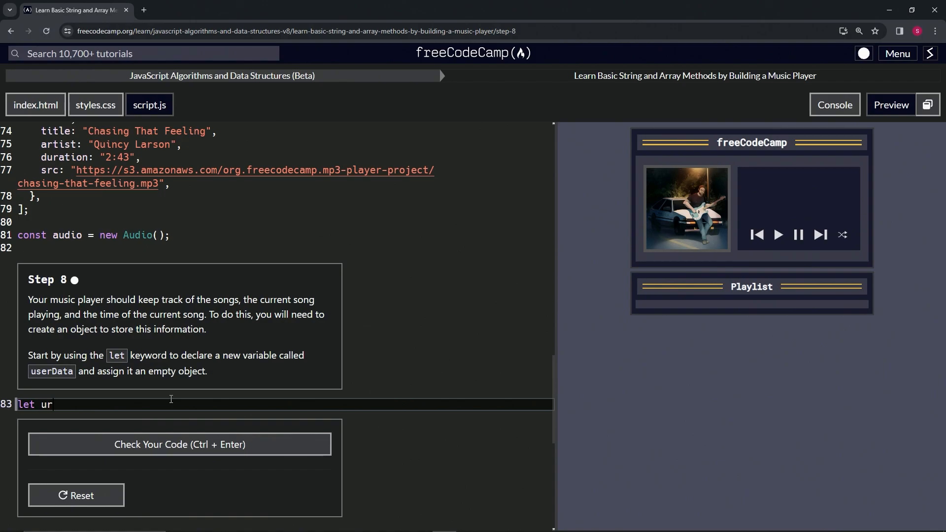
{"action": "type", "text": "serData"}
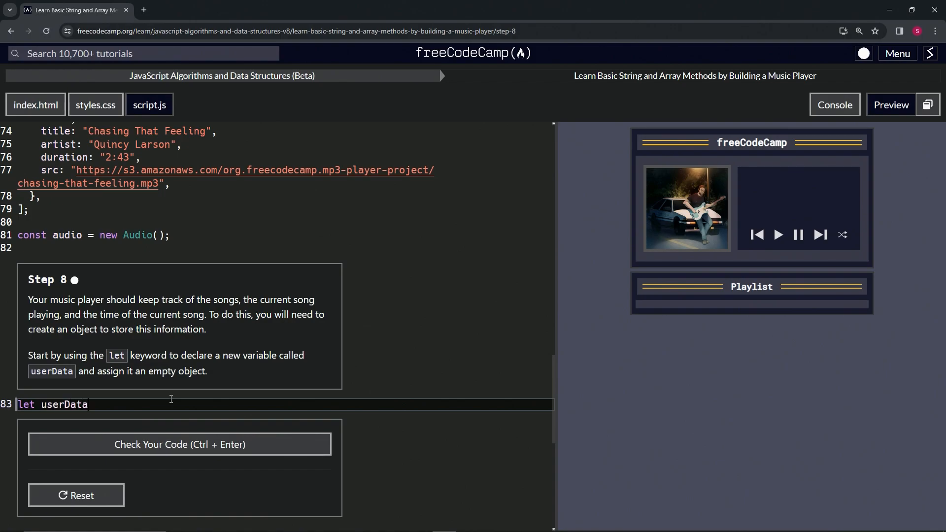
{"action": "type", "text": "="}
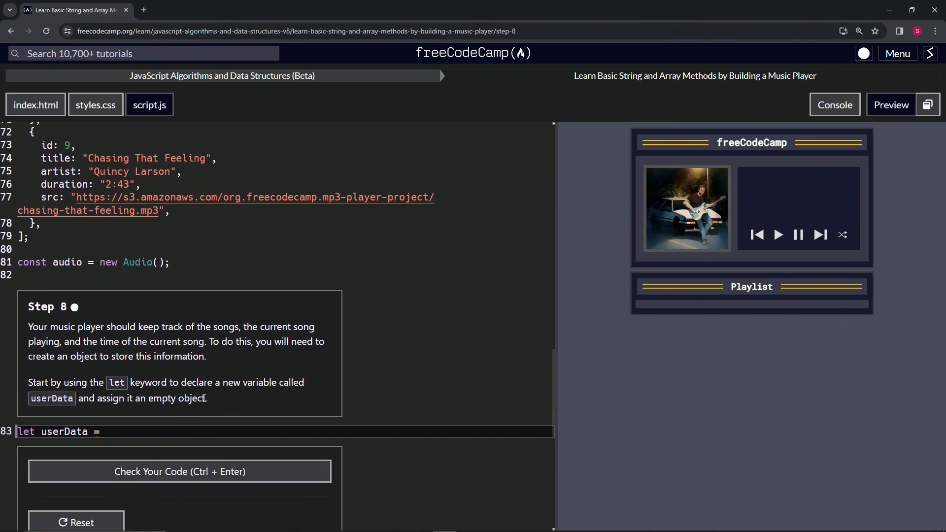
{"action": "mouse_move", "coordinate": [138, 432]}
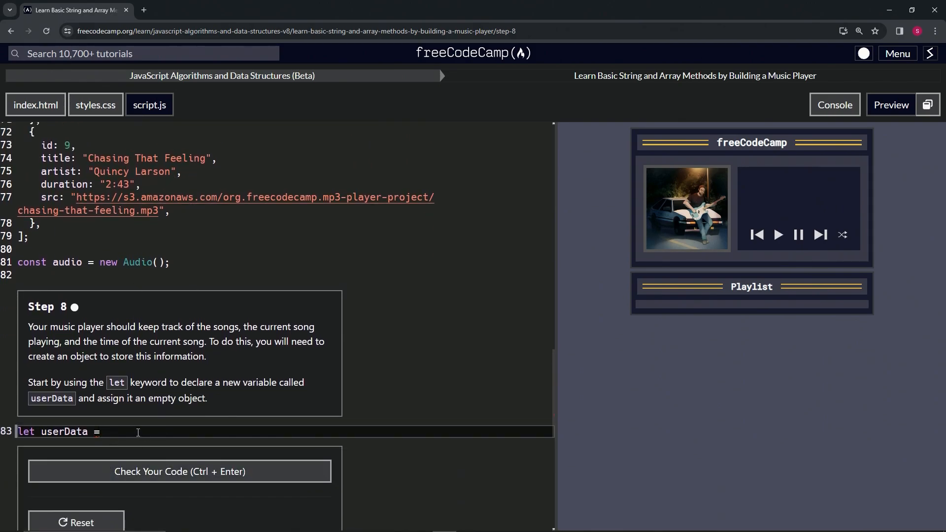
{"action": "type", "text": "{}"}
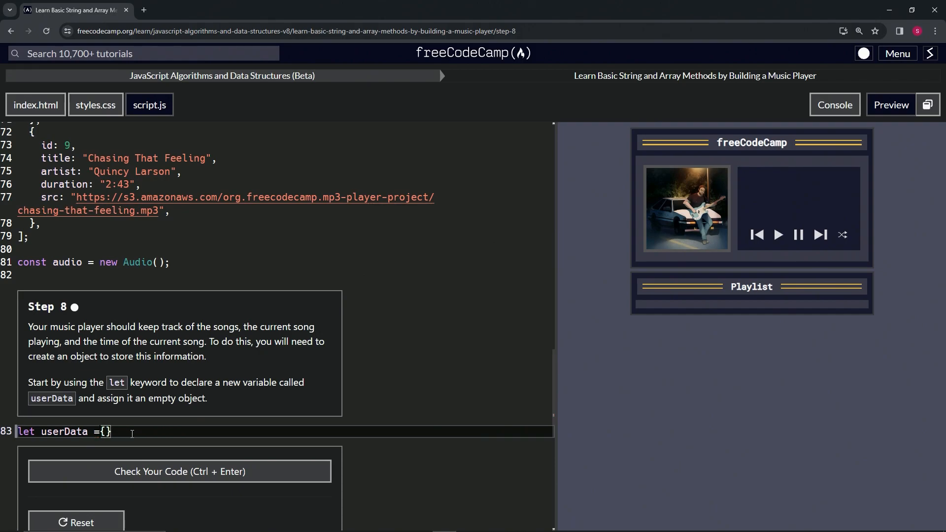
{"action": "type", "text": "{};"}
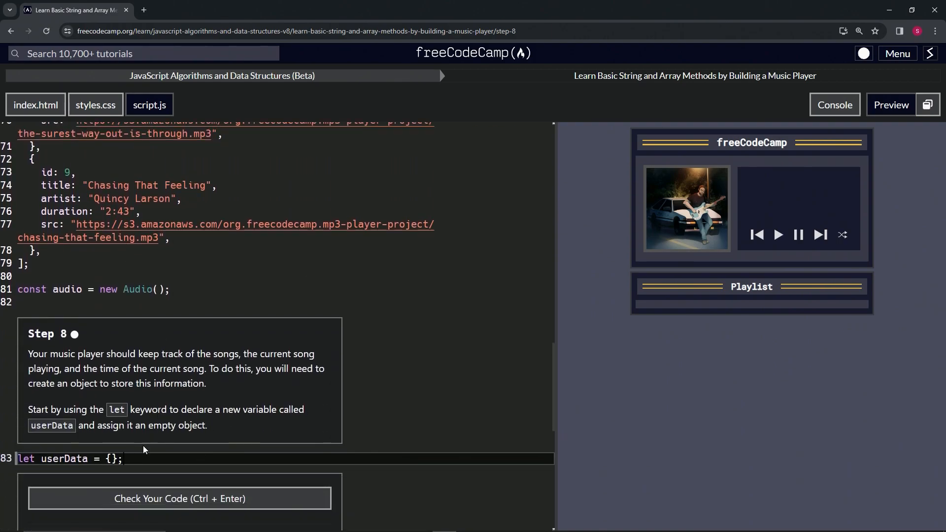
{"action": "mouse_move", "coordinate": [848, 247]}
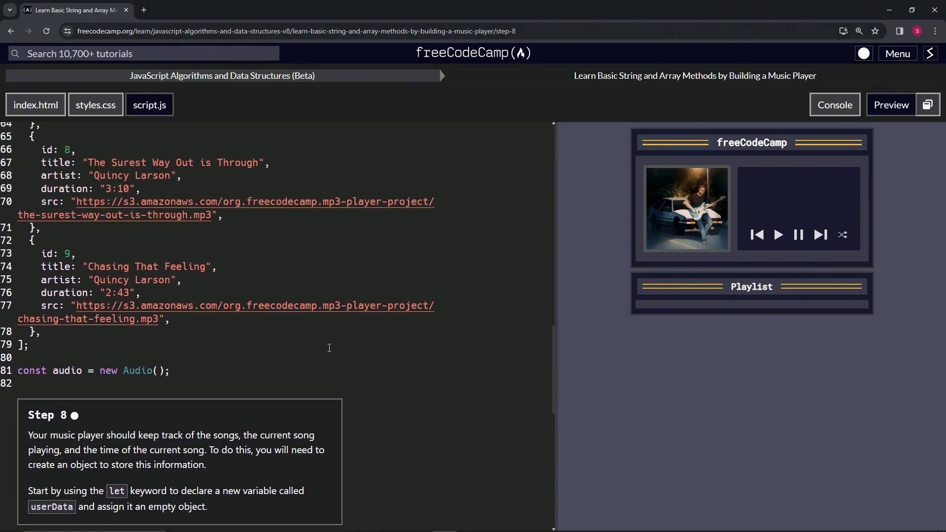
Check the userData declaration, then submit it and advance to Step 9.
{"action": "type", "text": "let userData = {};"}
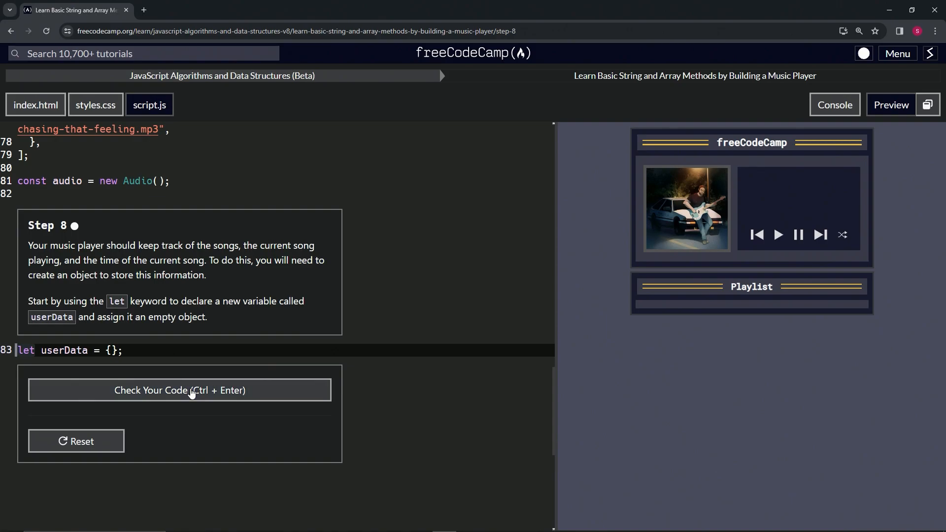
{"action": "left_click", "coordinate": [179, 390]}
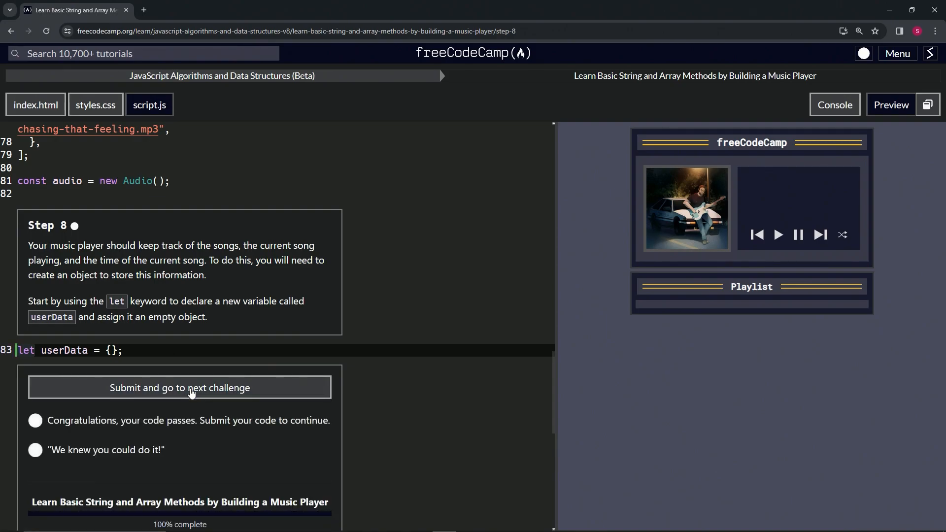
{"action": "left_click", "coordinate": [179, 387]}
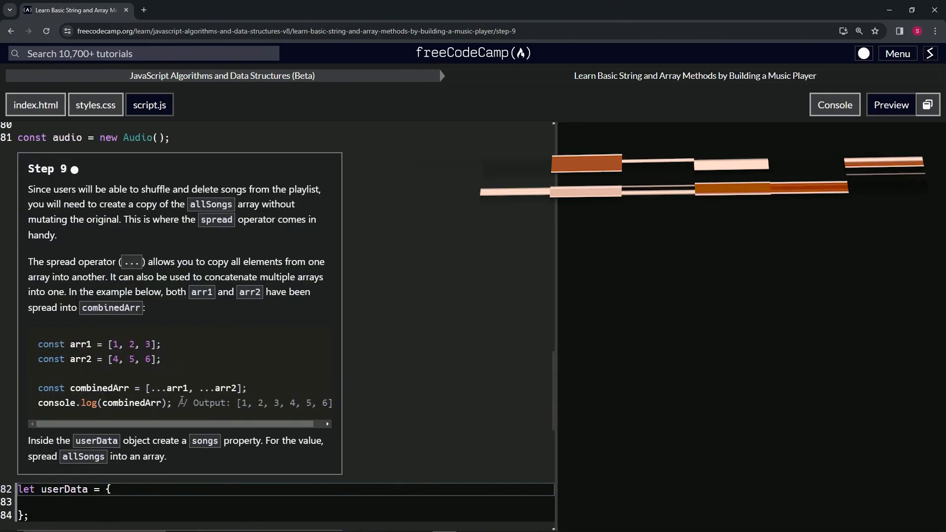